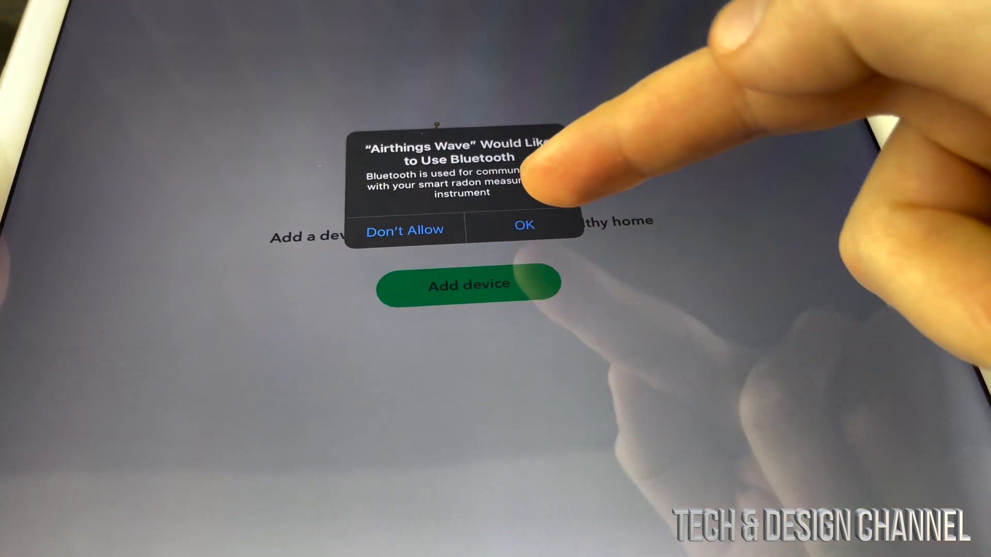
Step: Allow Airthings Wave to use Bluetooth so the permission alert is dismissed
{"action": "left_click", "coordinate": [525, 225]}
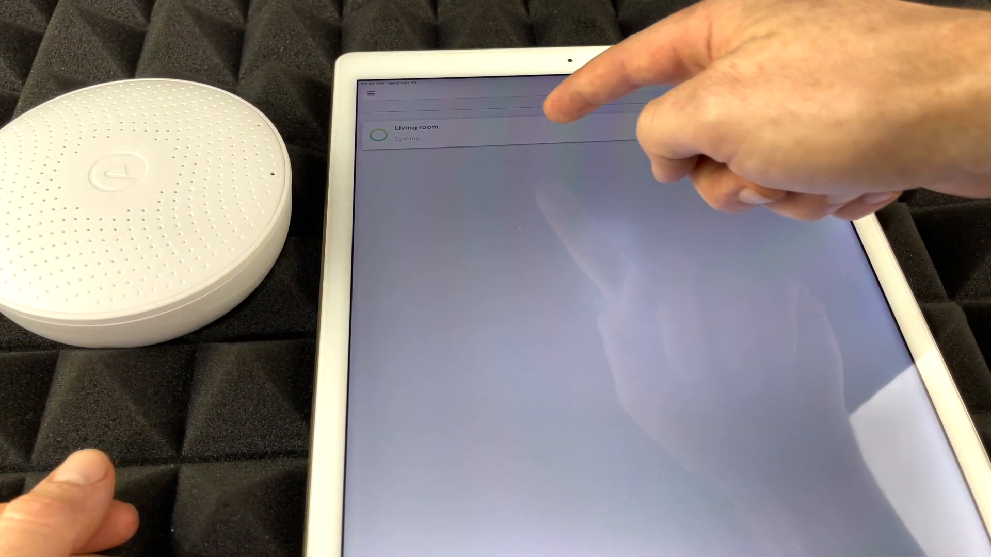
Step: View the Living room dashboard with its radon, VOC, CO2, humidity, temperature and pressure readings
{"action": "left_click", "coordinate": [411, 130]}
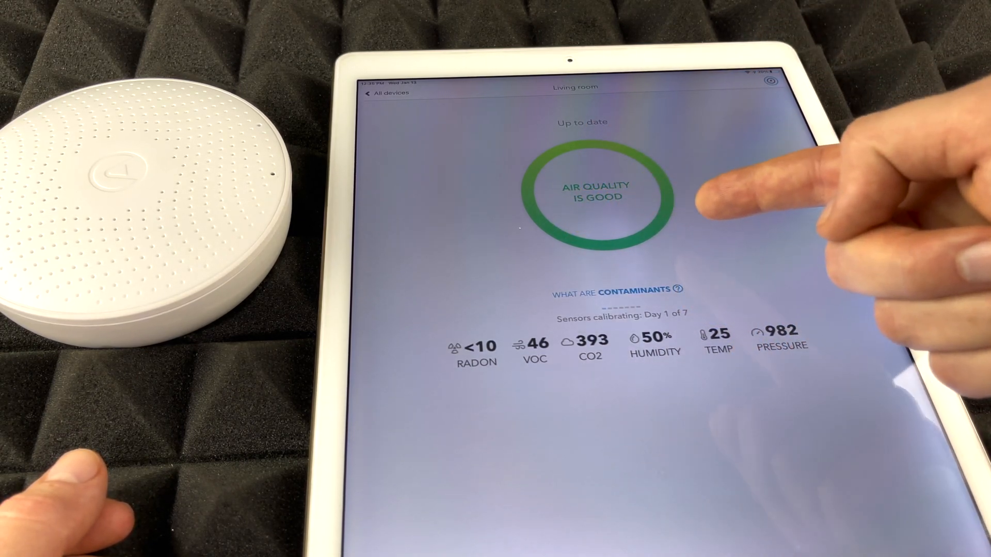
{"action": "mouse_move", "coordinate": [474, 354]}
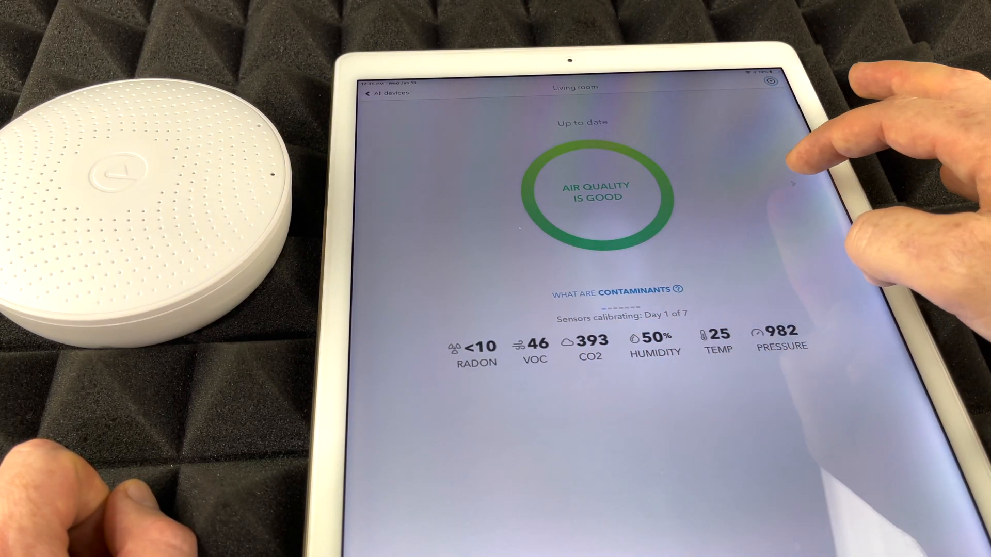
Step: Browse the Living room sensor detail pages — radon, pressure, humidity — ending on radon's 48-hour average of 0 Bq/m³
{"action": "left_click", "coordinate": [476, 345]}
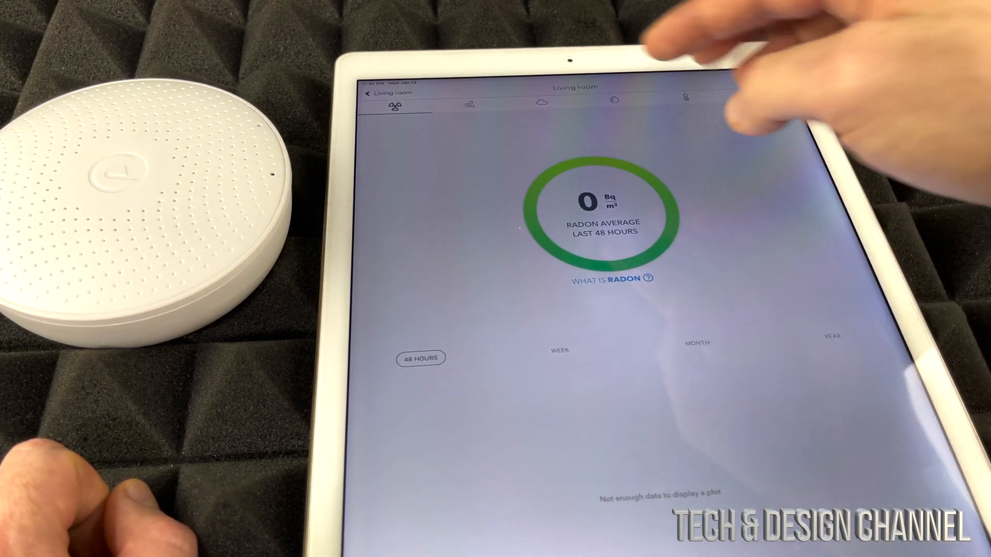
{"action": "left_click", "coordinate": [468, 103]}
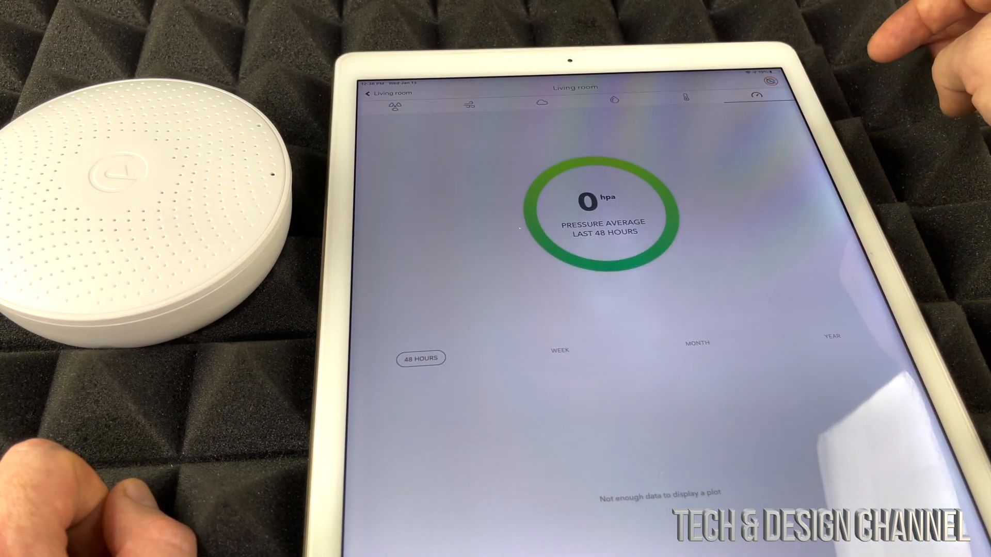
{"action": "left_click", "coordinate": [613, 99]}
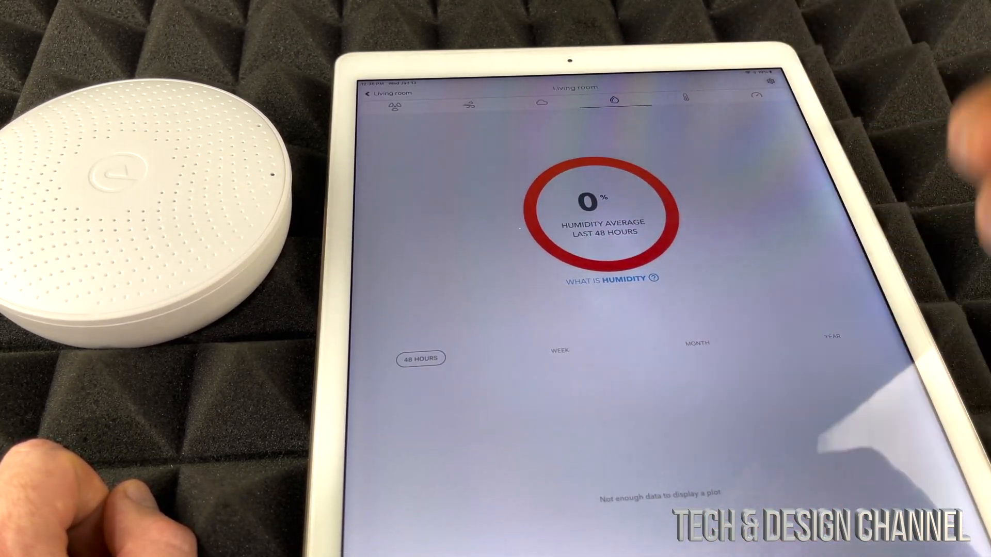
{"action": "left_click", "coordinate": [397, 104]}
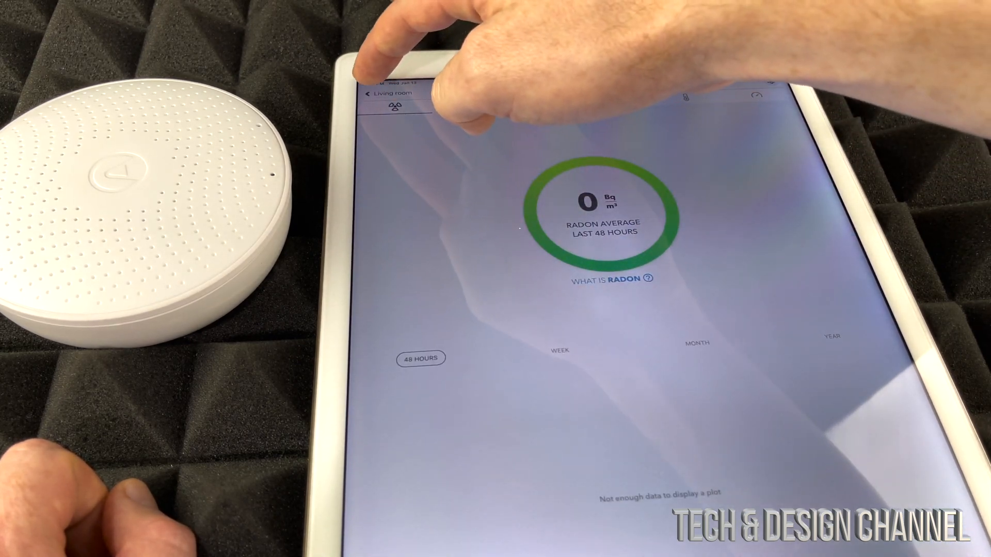